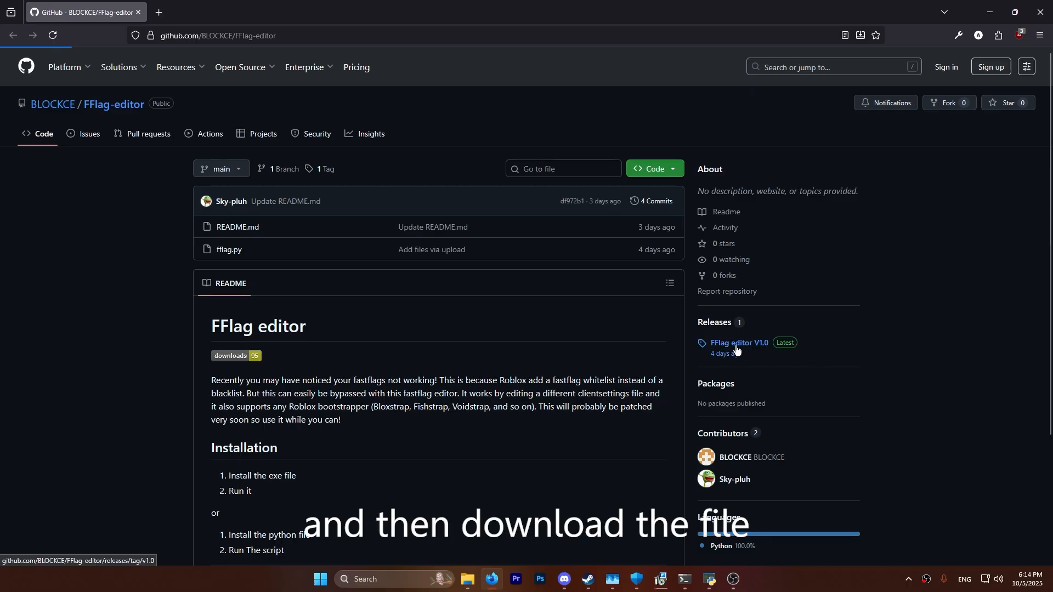
Download fflag.exe from the FFlag editor V1.0 release assets.
{"action": "left_click", "coordinate": [738, 344]}
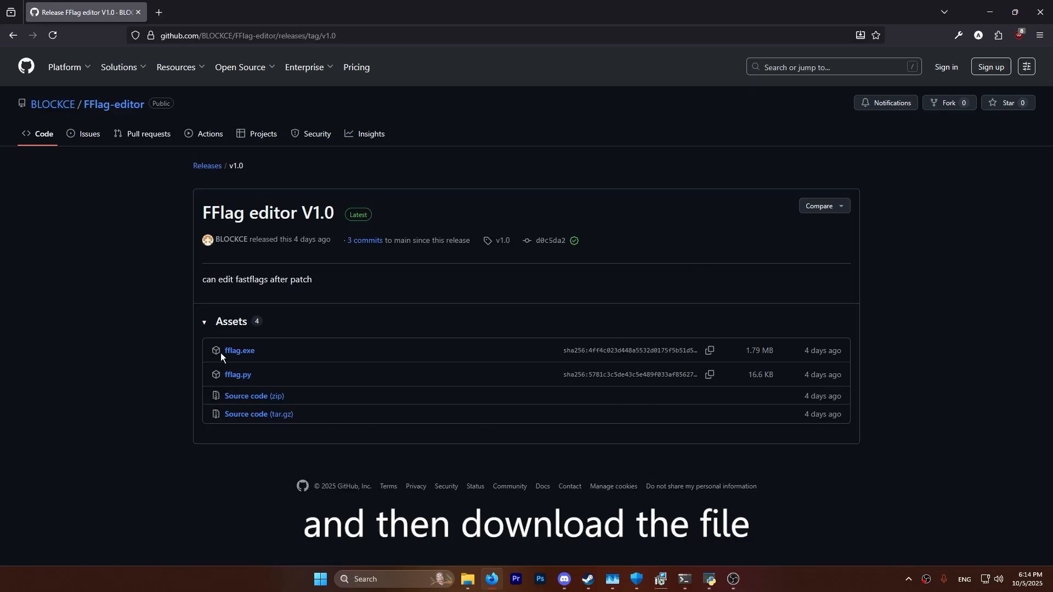
{"action": "left_click", "coordinate": [239, 349]}
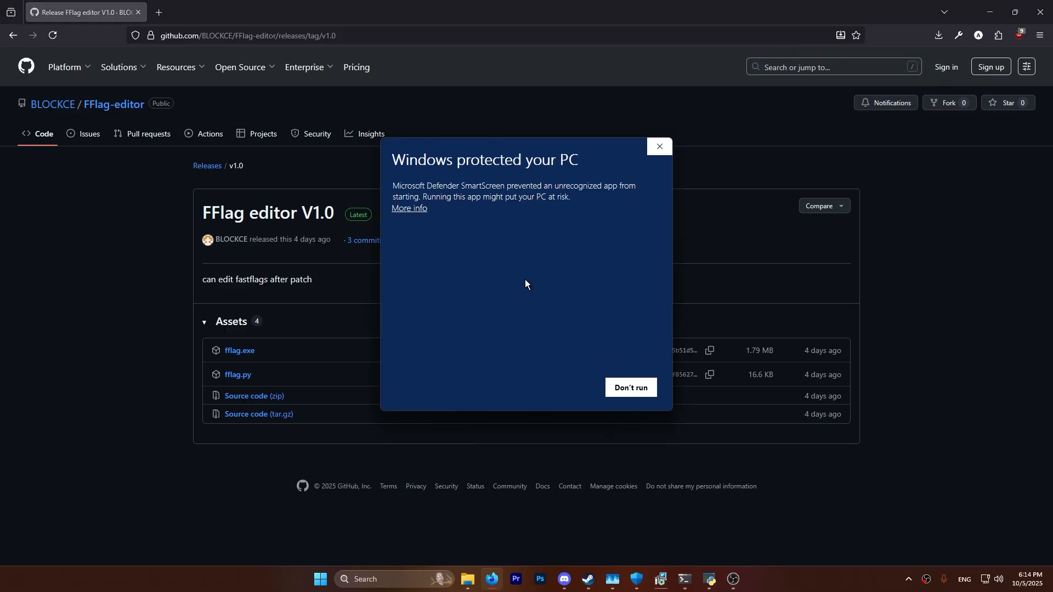
Reveal More info on the blocked-app warning to allow running fflag anyway.
{"action": "left_click", "coordinate": [657, 146]}
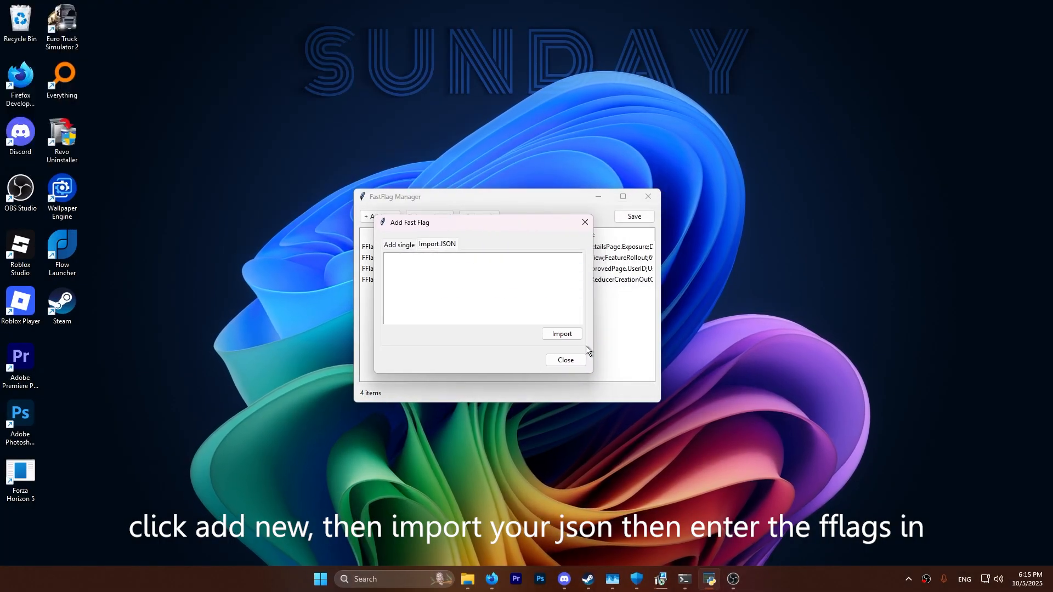
Import the pasted JSON flags to reach 55 items and save the list.
{"action": "left_click", "coordinate": [565, 360]}
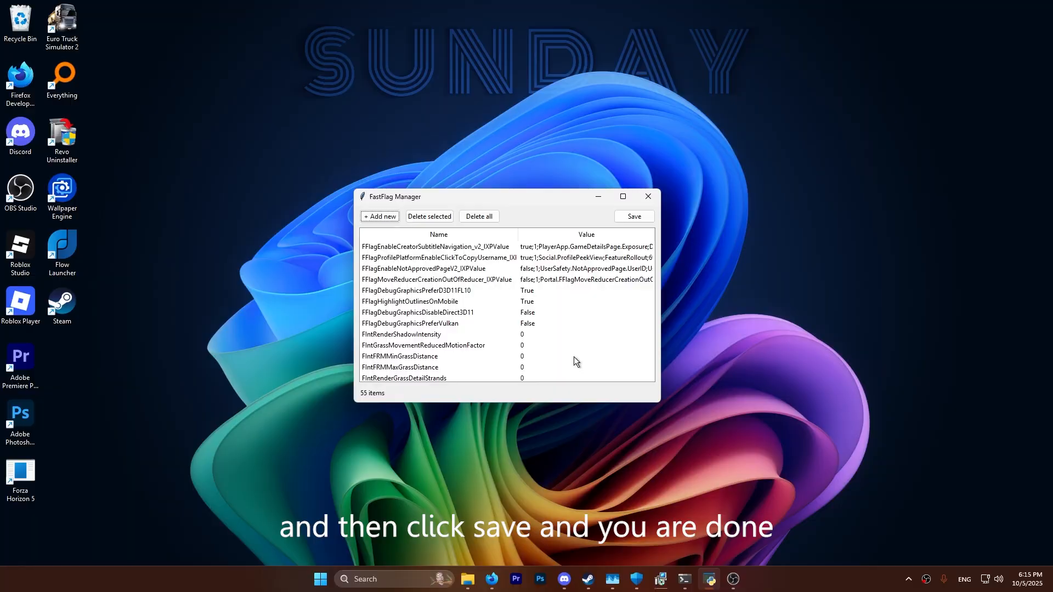
{"action": "left_click", "coordinate": [632, 216]}
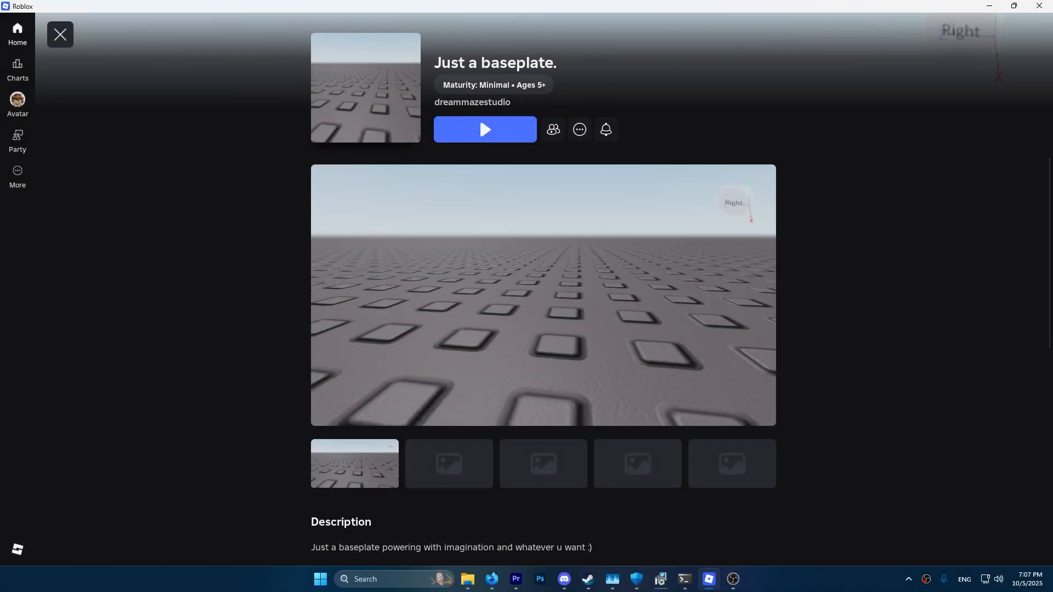
Launch the Just a baseplate. experience via its Play button.
{"action": "left_click", "coordinate": [484, 130]}
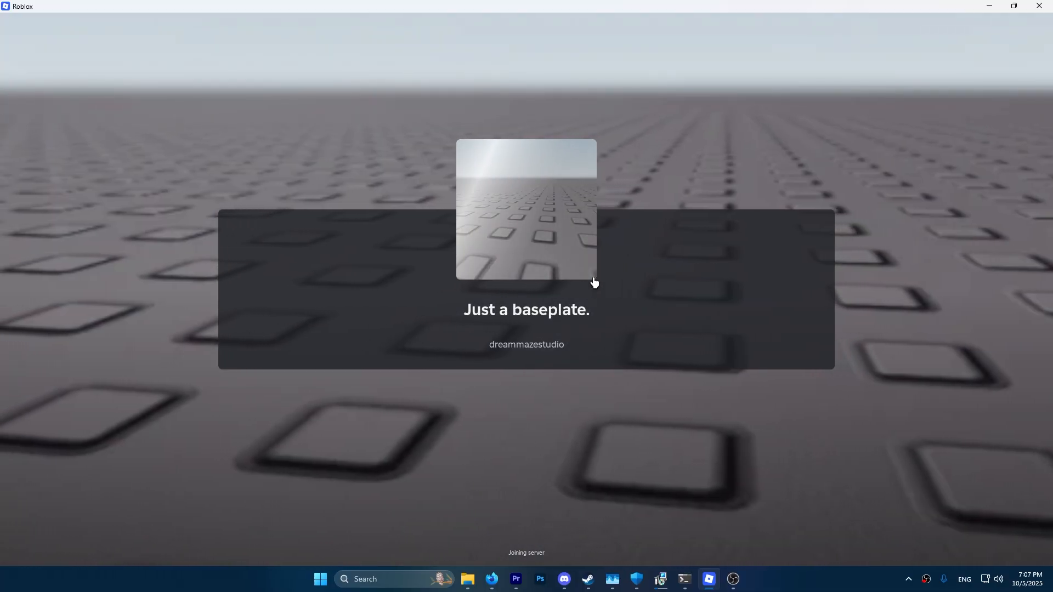